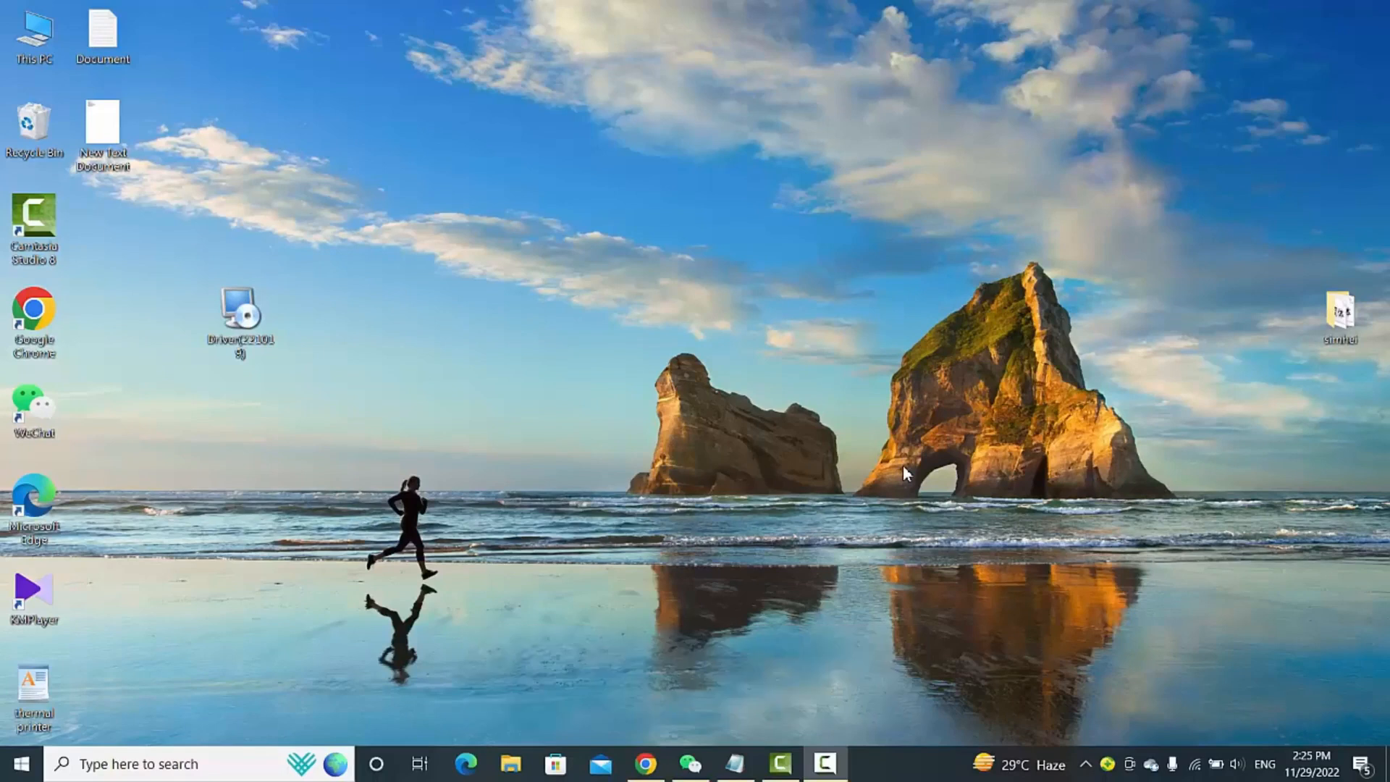
{"action": "mouse_move", "coordinate": [1110, 764]}
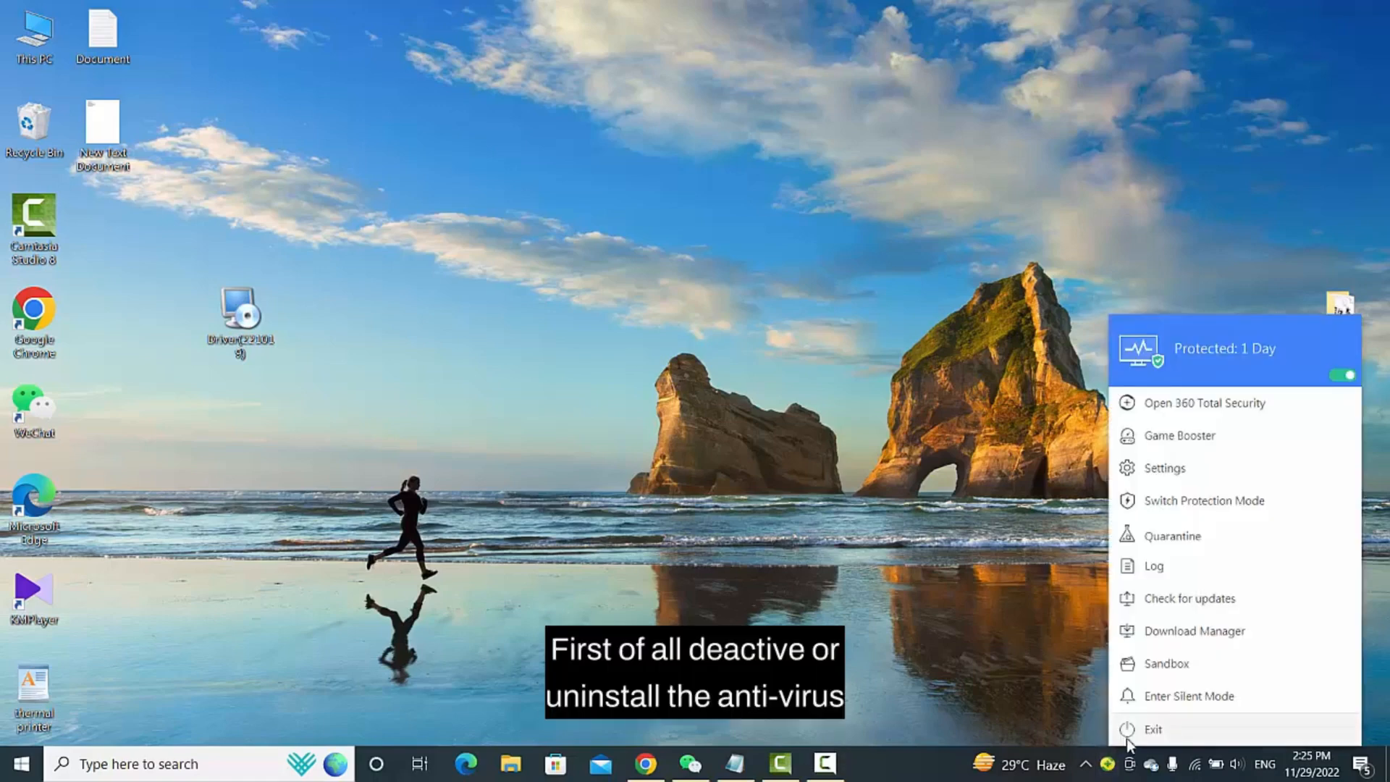
Exit 360 Total Security from the tray and confirm the warning.
{"action": "left_click", "coordinate": [1151, 728]}
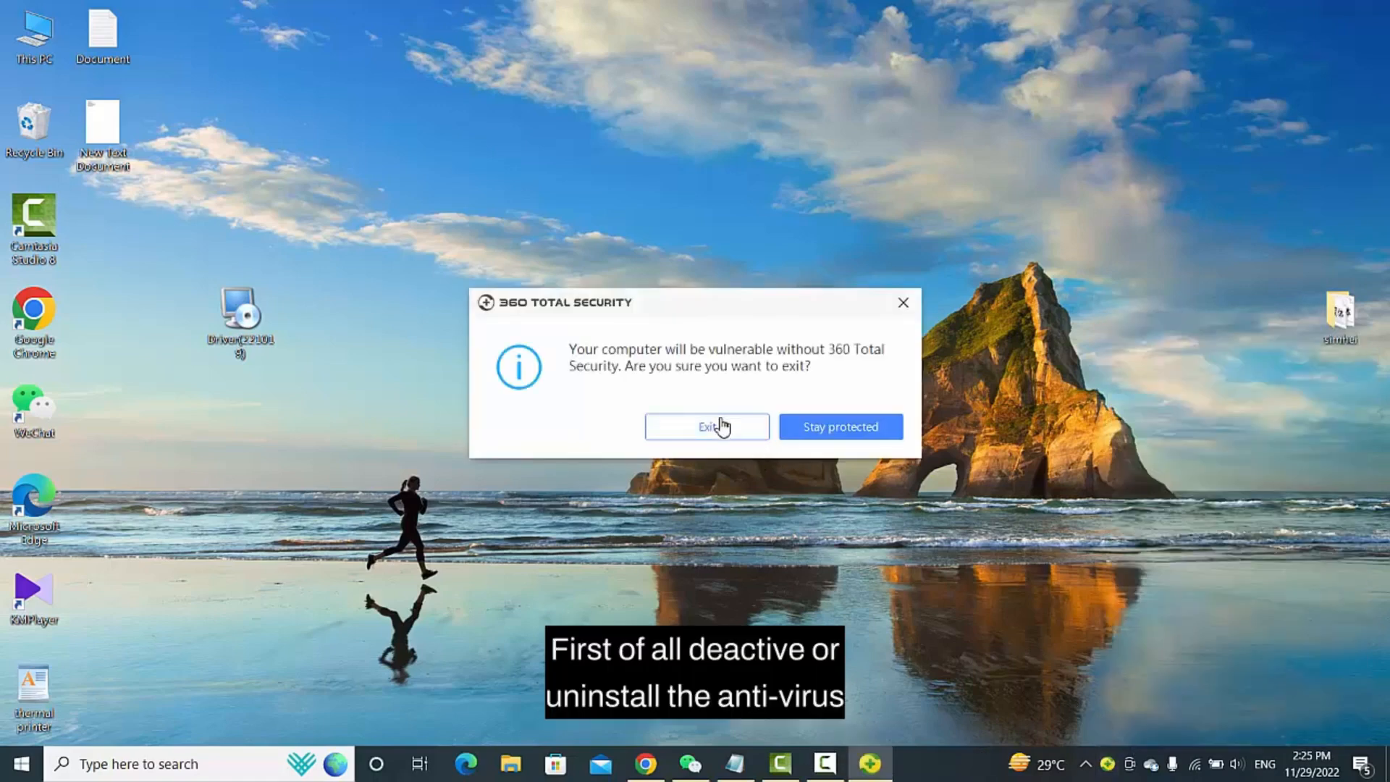
{"action": "left_click", "coordinate": [706, 426]}
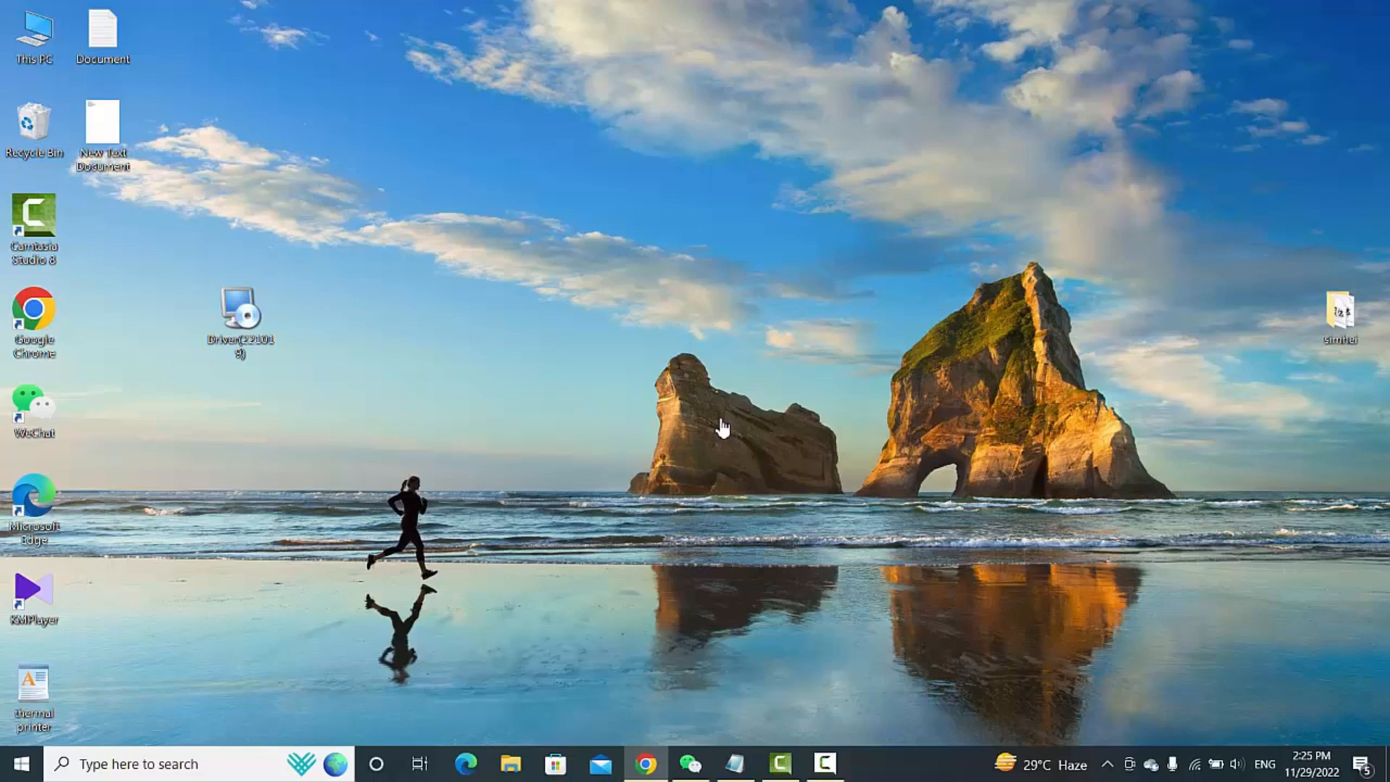
{"action": "left_click", "coordinate": [240, 313]}
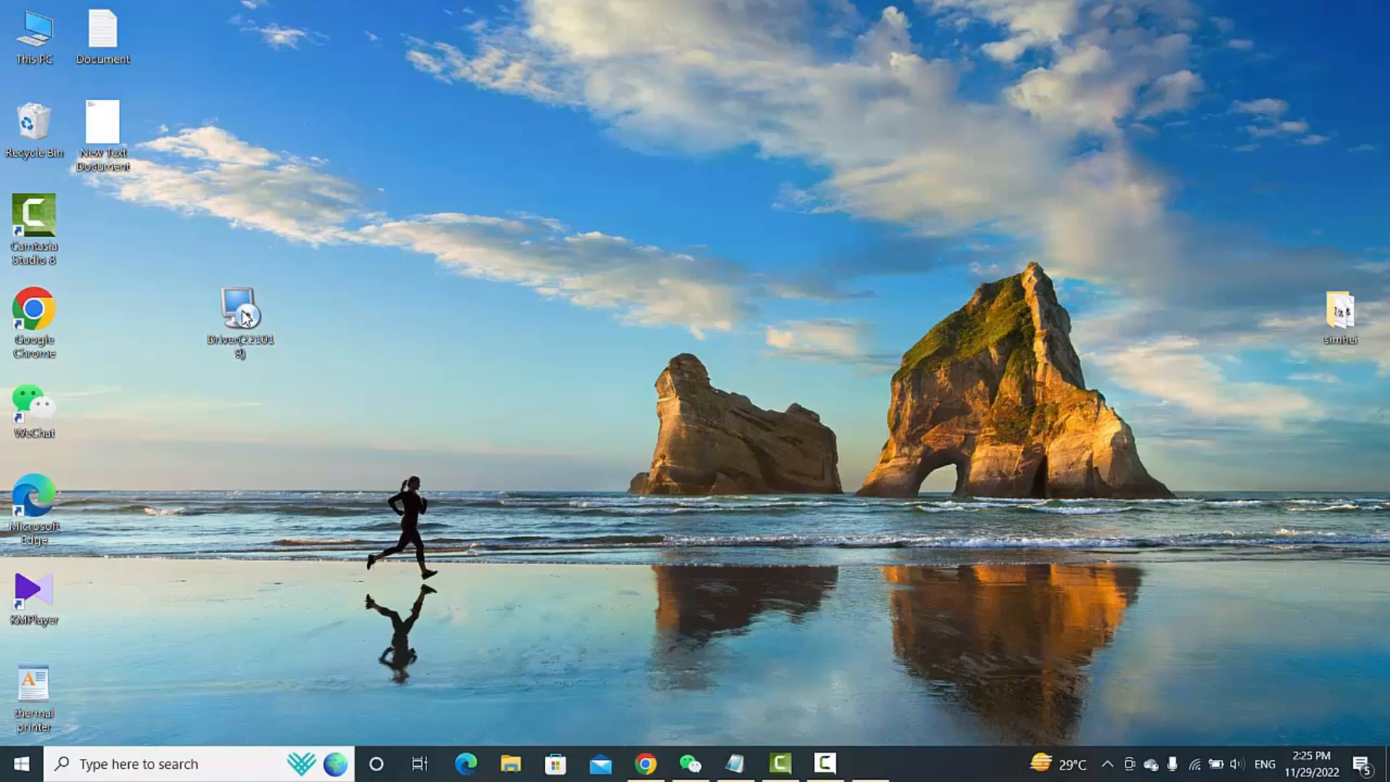
Run the driver installer in English to the default folder and finish, installing TP518G on USB002.
{"action": "double_click", "coordinate": [239, 306]}
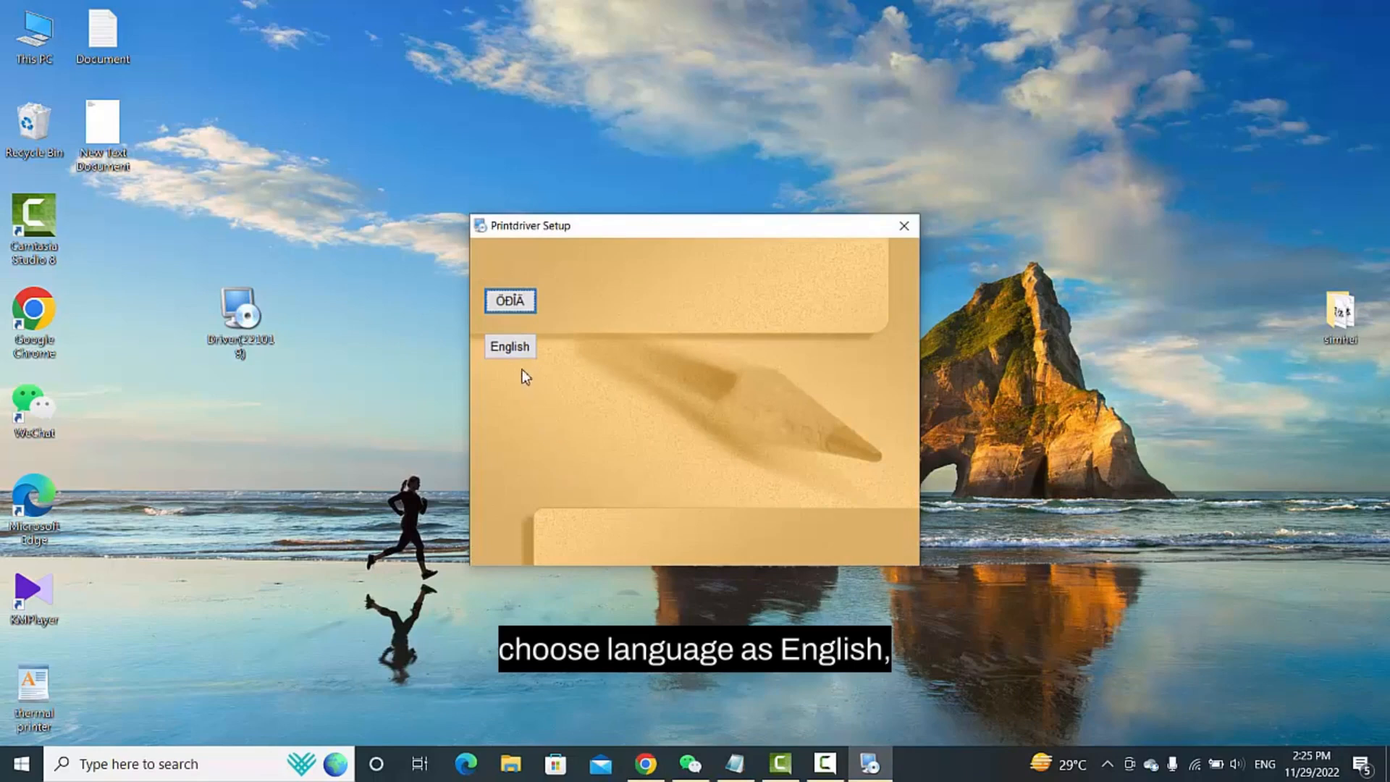
{"action": "left_click", "coordinate": [510, 346]}
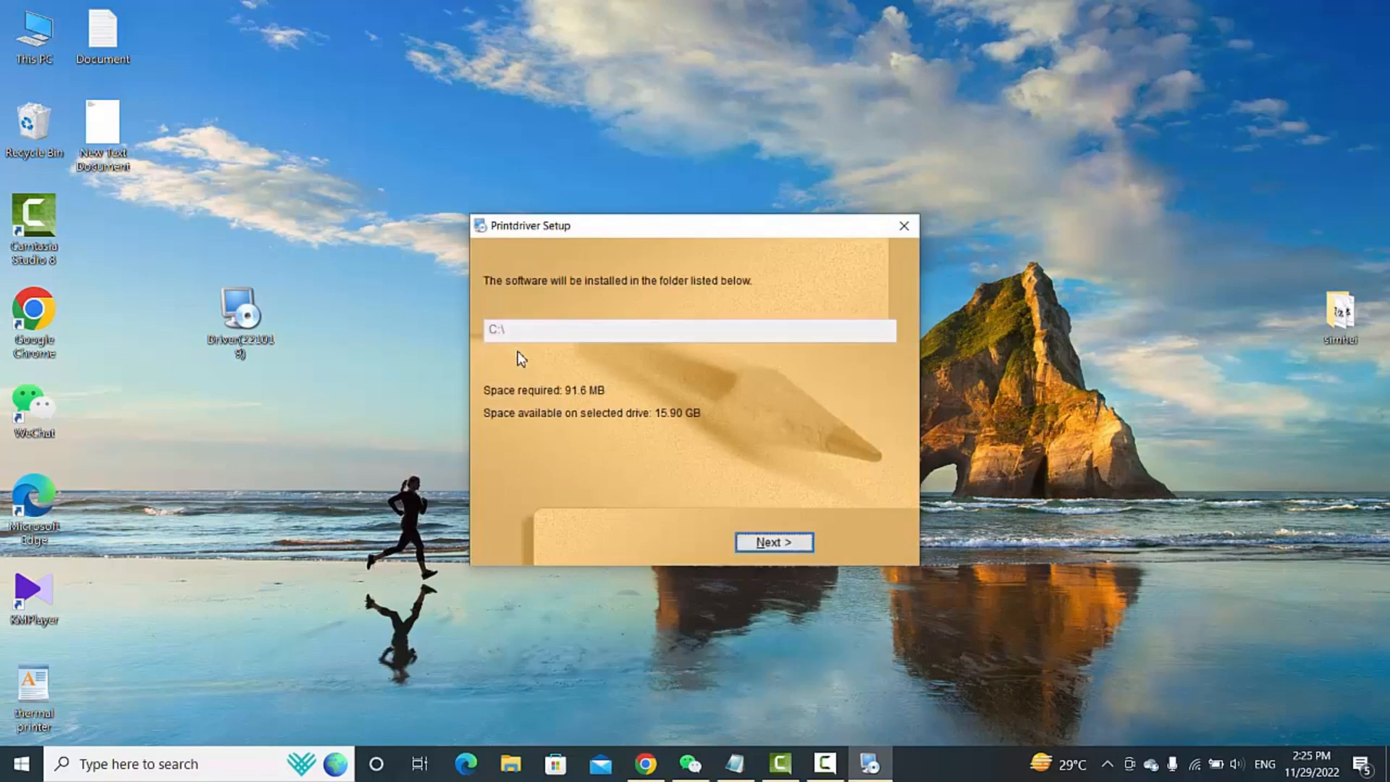
{"action": "left_click", "coordinate": [773, 541]}
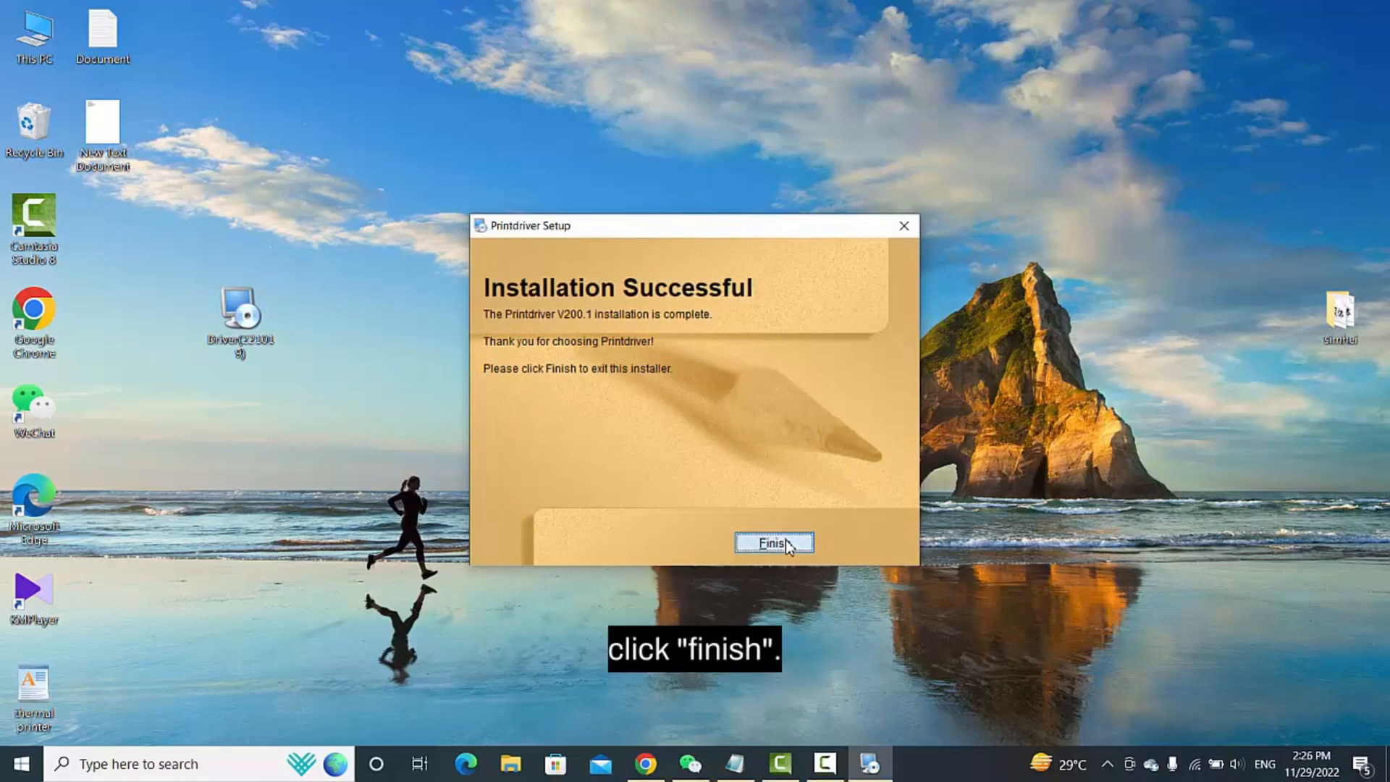
{"action": "left_click", "coordinate": [772, 542]}
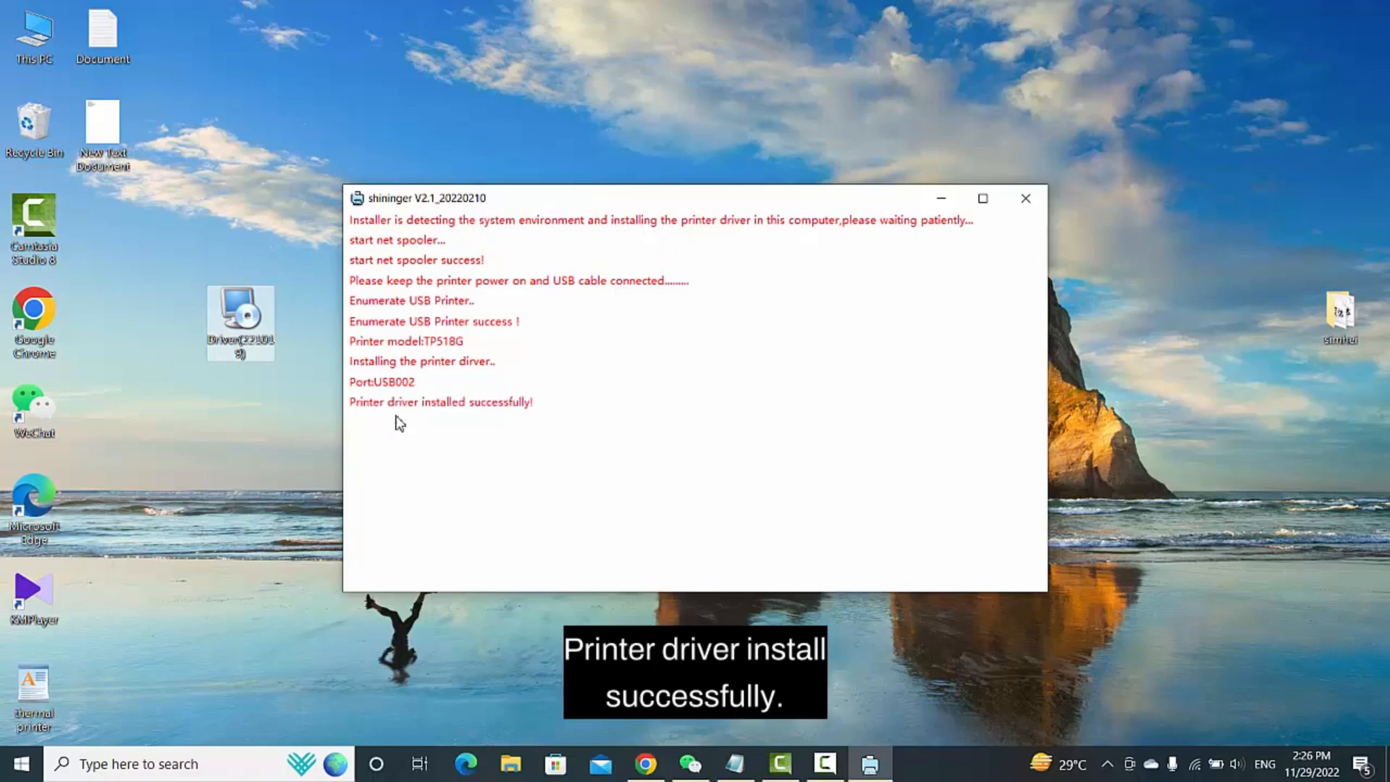
{"action": "mouse_move", "coordinate": [556, 409]}
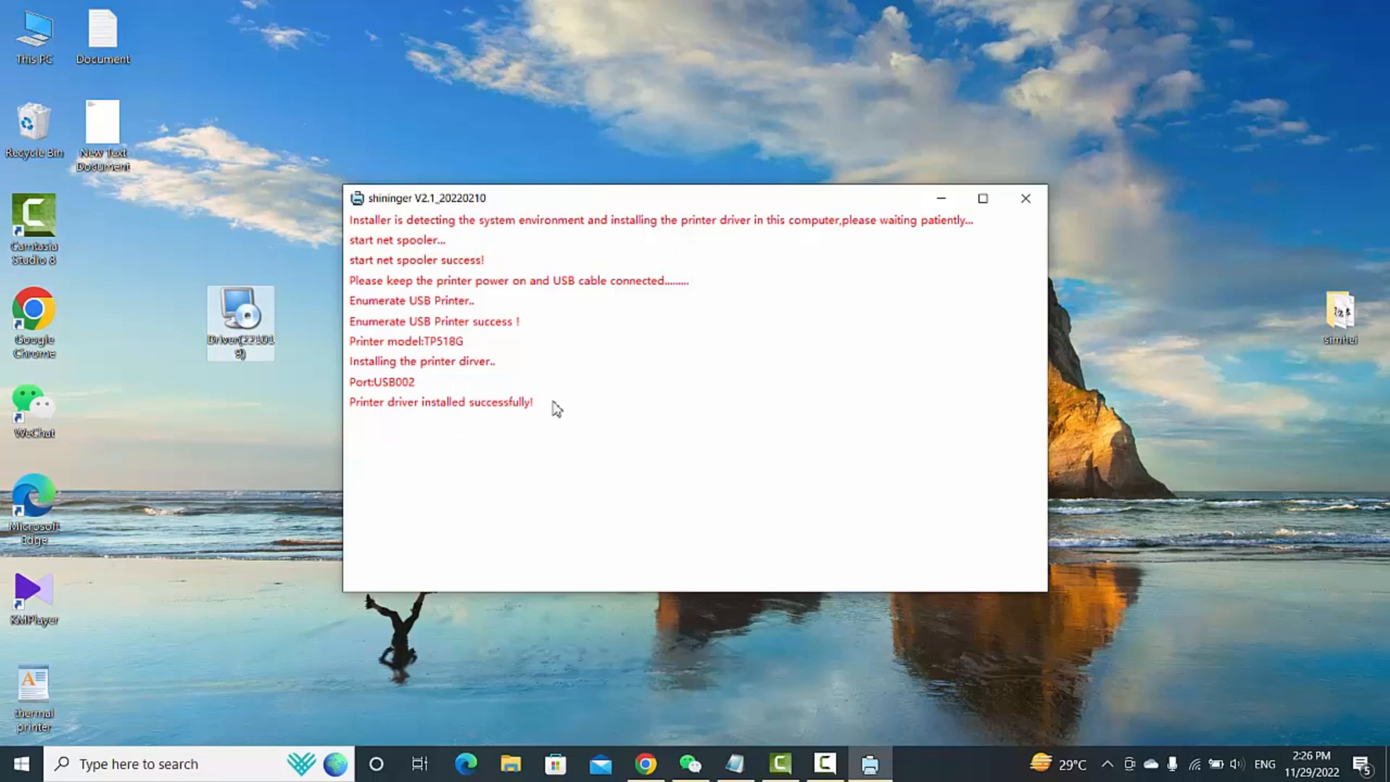
Close the install log and launch Control Panel from the taskbar search.
{"action": "left_click", "coordinate": [1024, 198]}
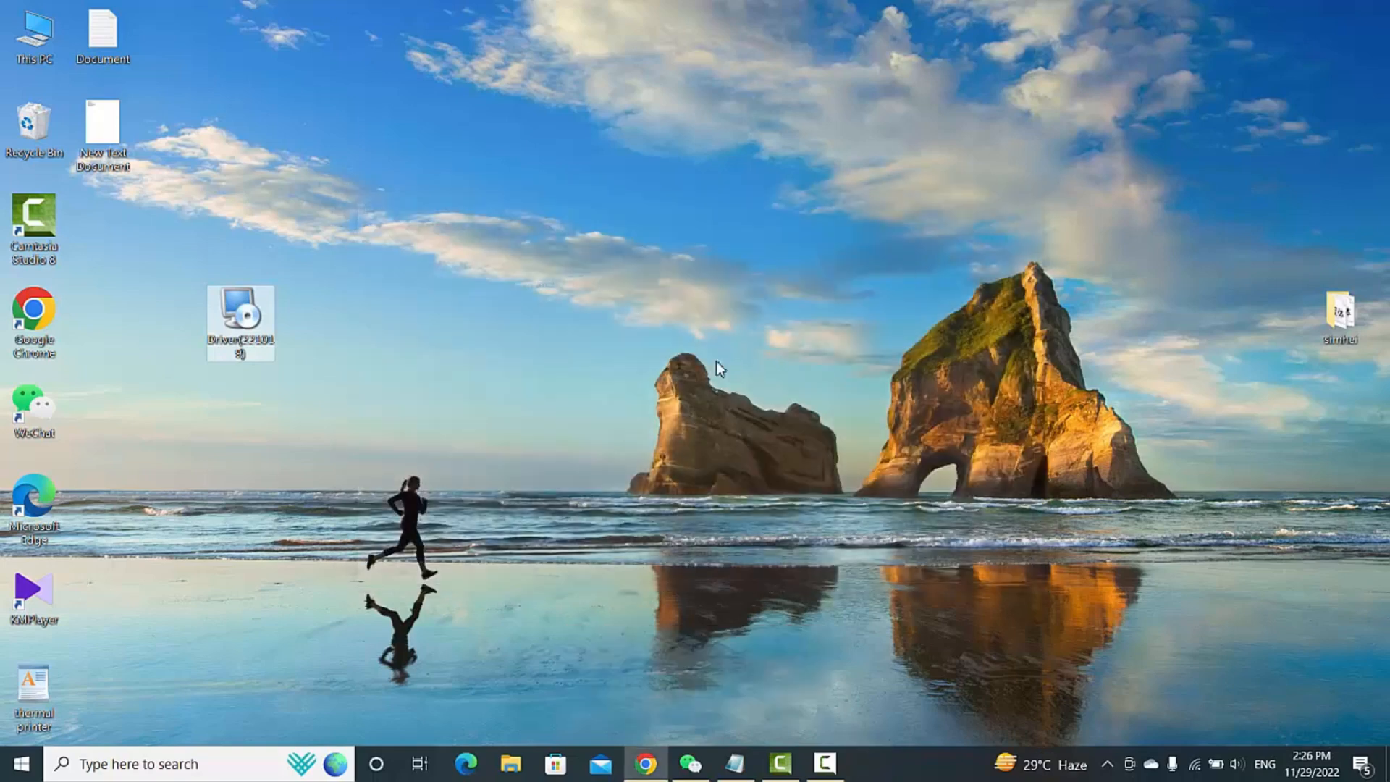
{"action": "mouse_move", "coordinate": [368, 586]}
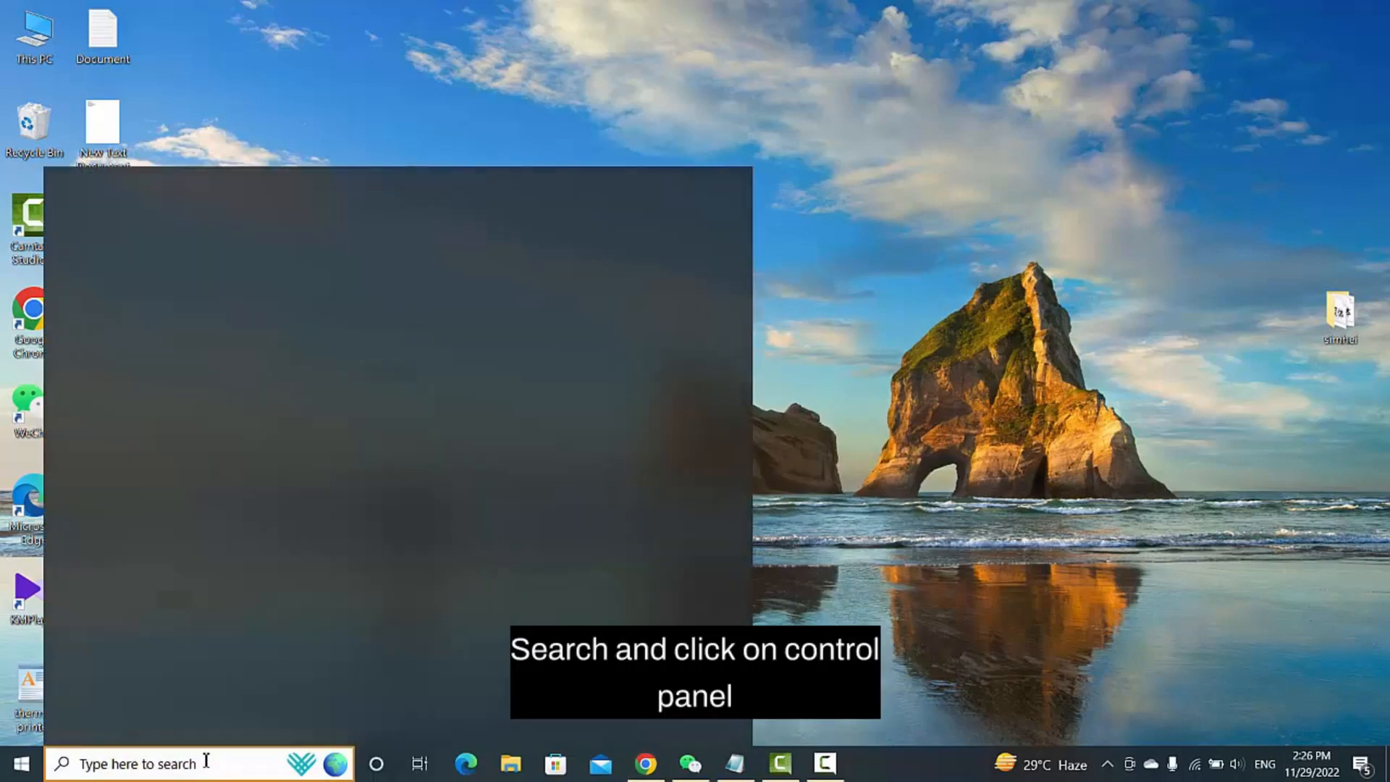
{"action": "left_click", "coordinate": [133, 763]}
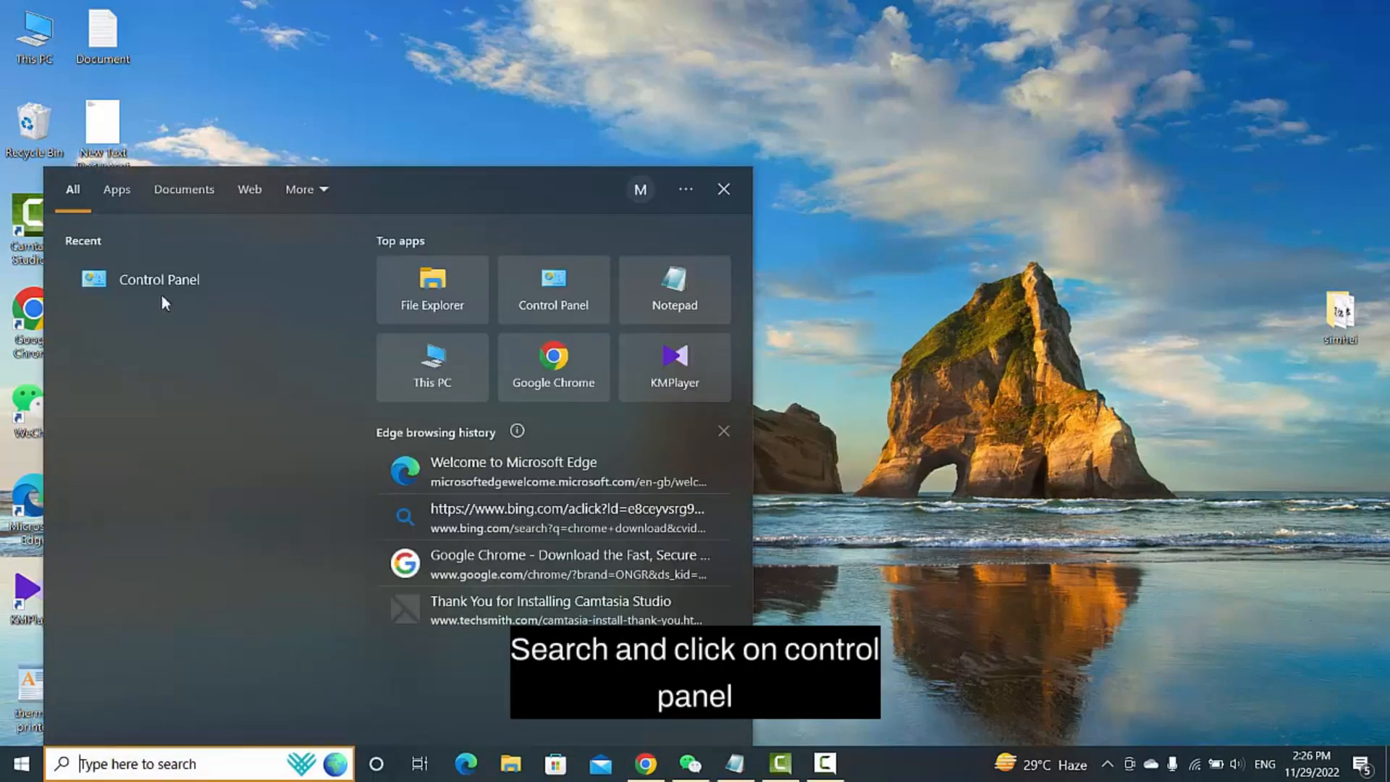
{"action": "left_click", "coordinate": [159, 279]}
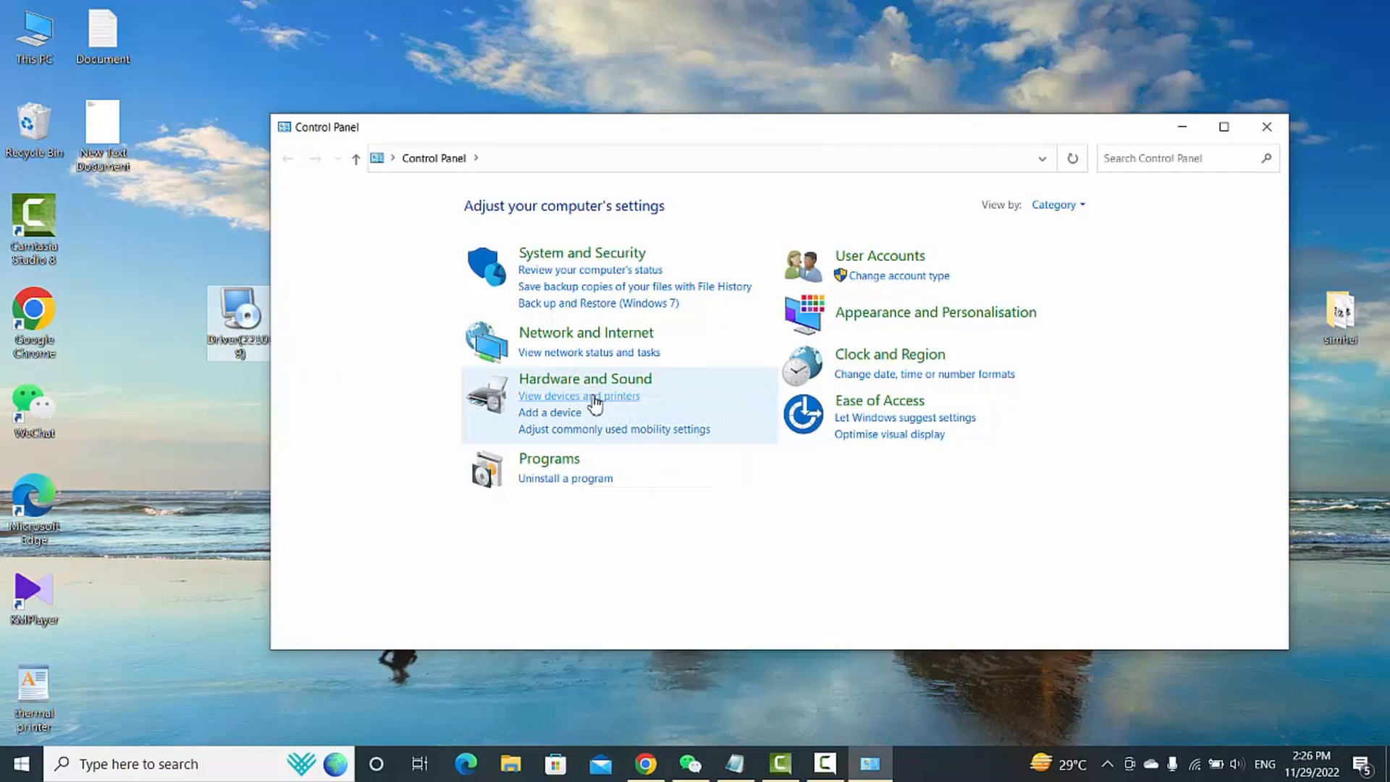
View Devices and Printers and select the newly listed TP518G printer.
{"action": "left_click", "coordinate": [579, 397]}
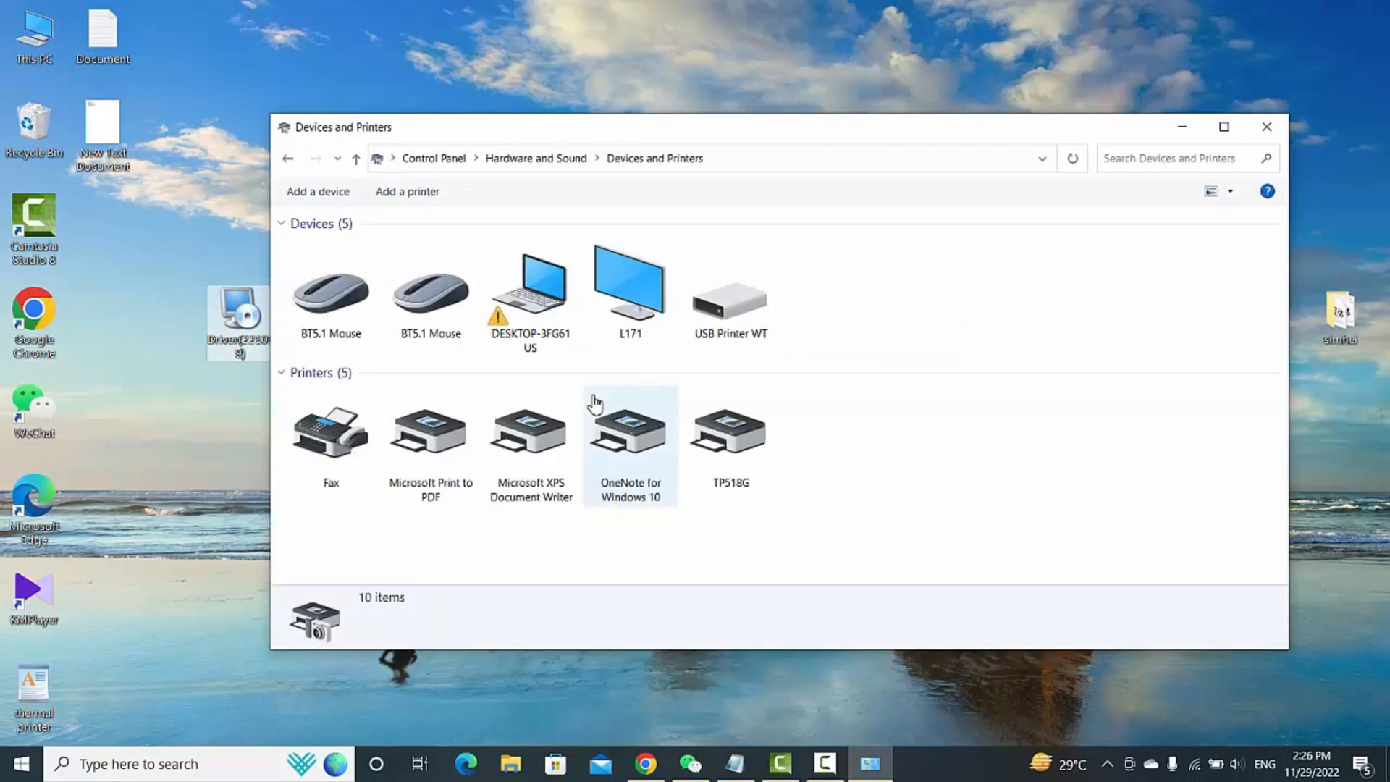
{"action": "left_click", "coordinate": [730, 439]}
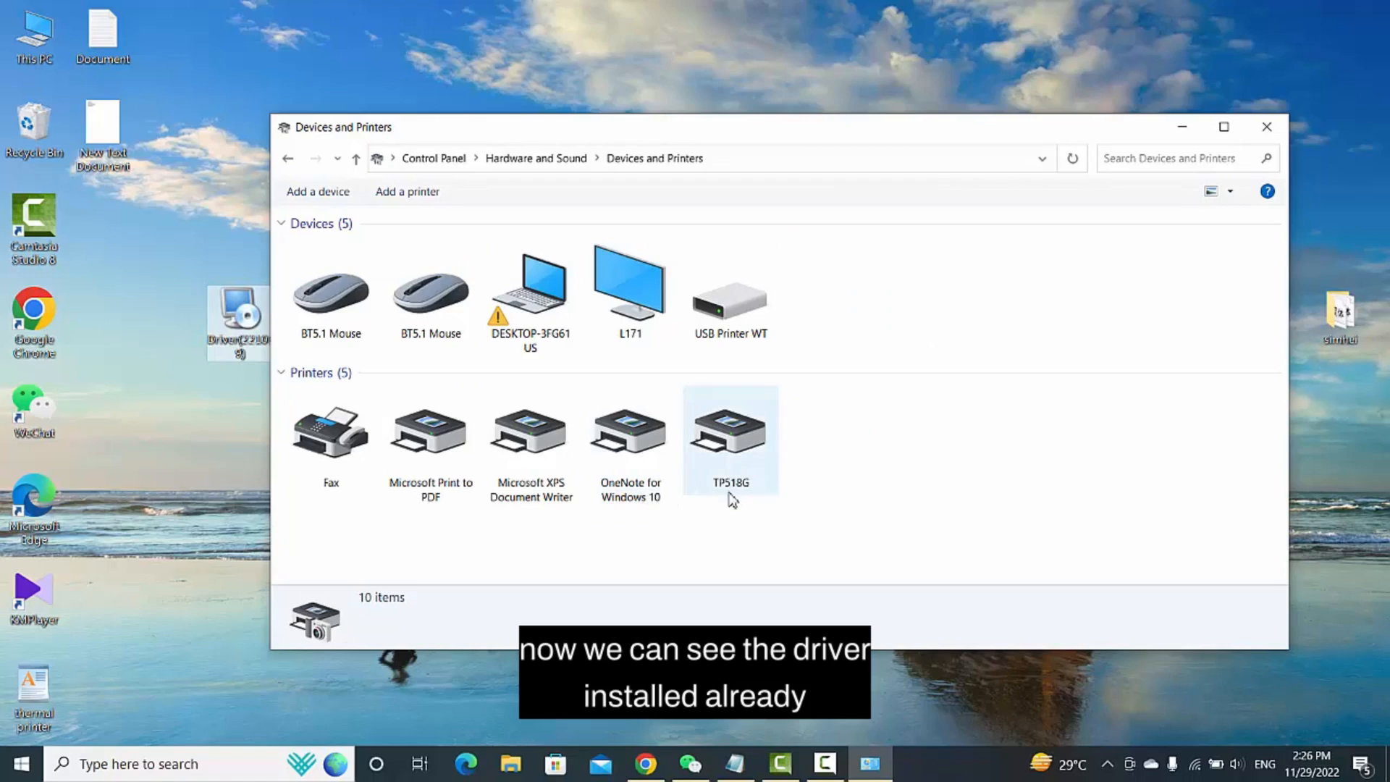
{"action": "left_click", "coordinate": [729, 434]}
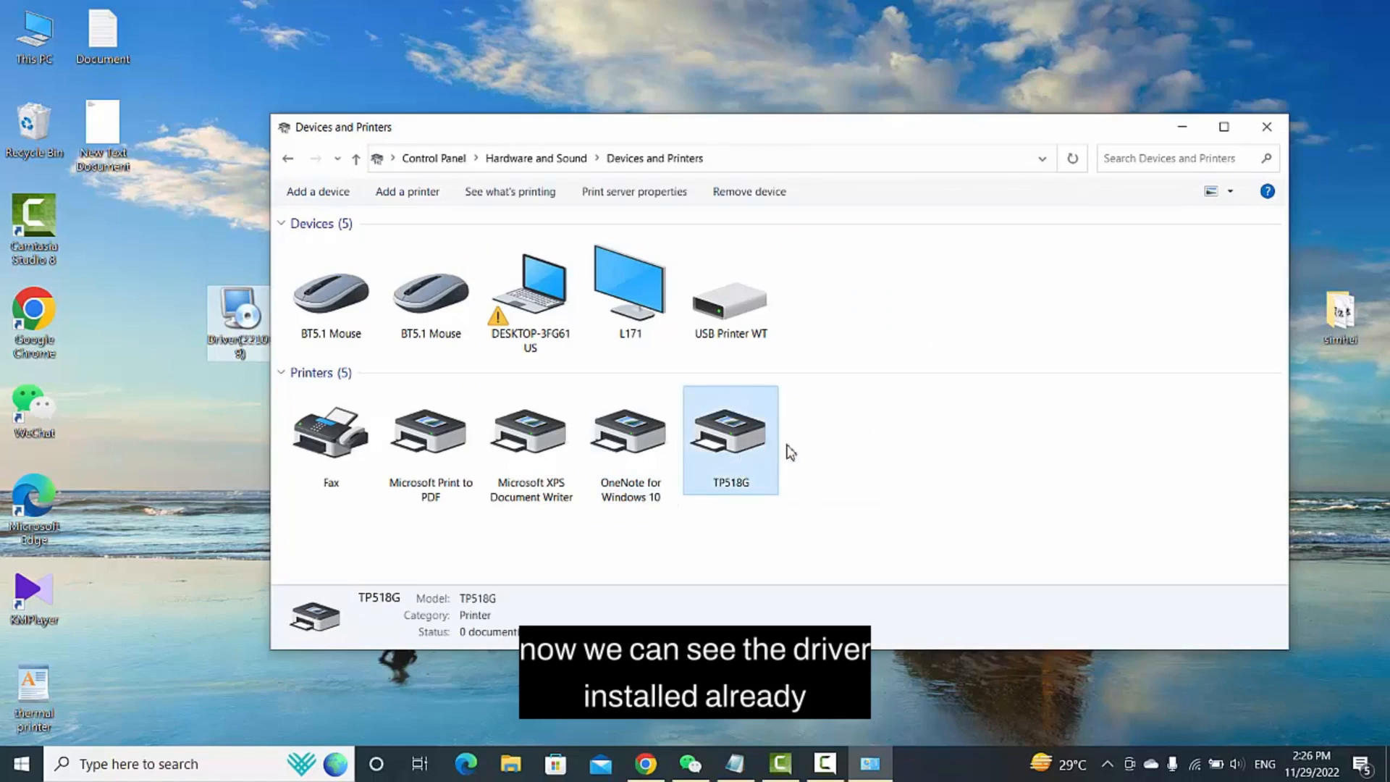
{"action": "mouse_move", "coordinate": [757, 421]}
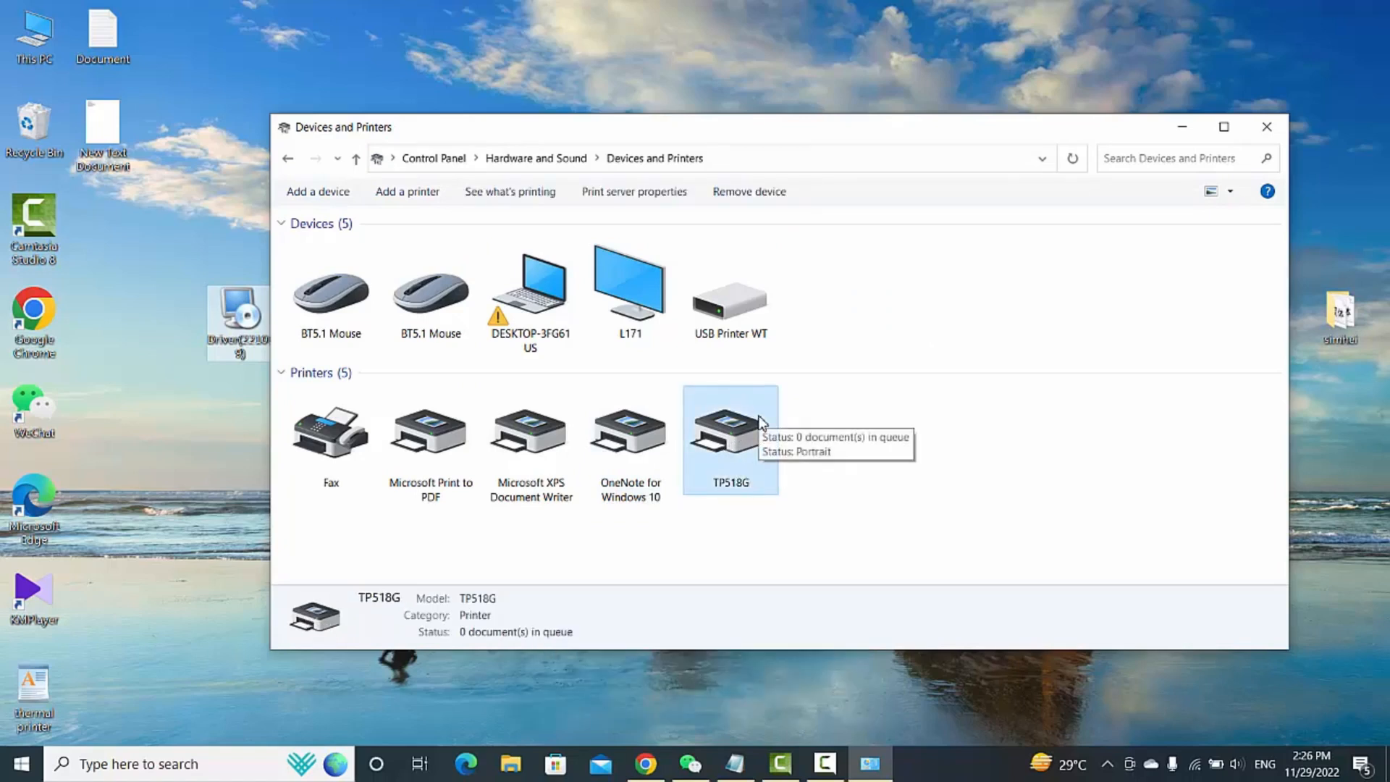
{"action": "mouse_move", "coordinate": [731, 440]}
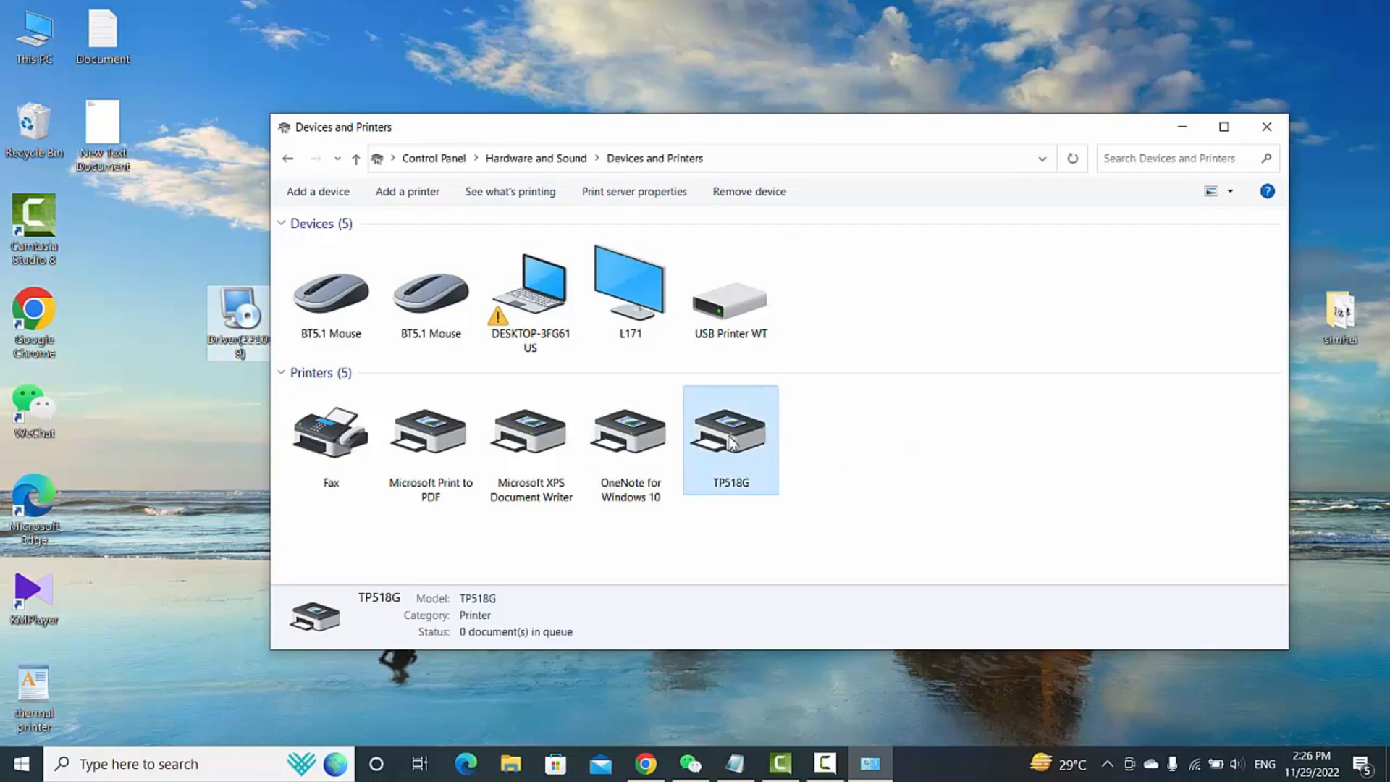
Print a test page from TP518G's Printer properties, then close the properties window.
{"action": "right_click", "coordinate": [730, 439]}
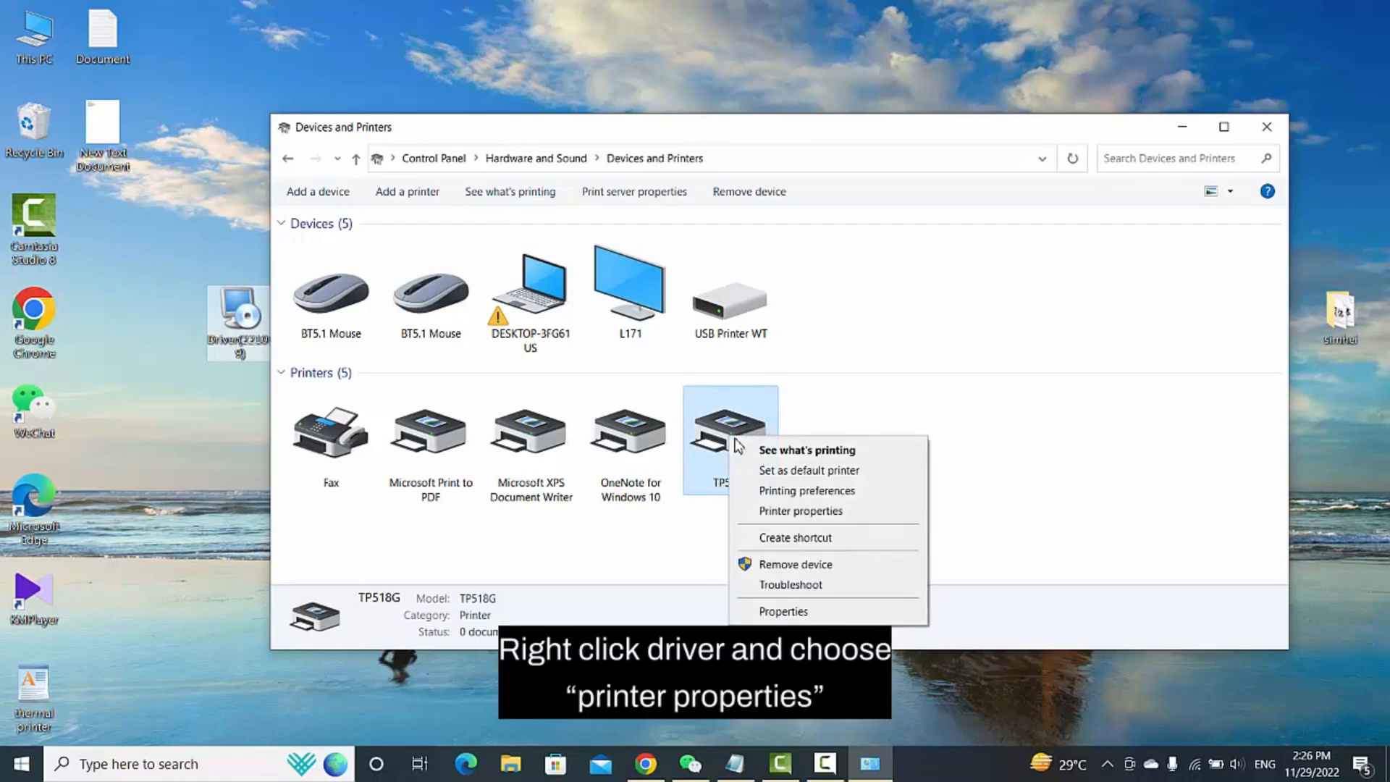
{"action": "left_click", "coordinate": [776, 517]}
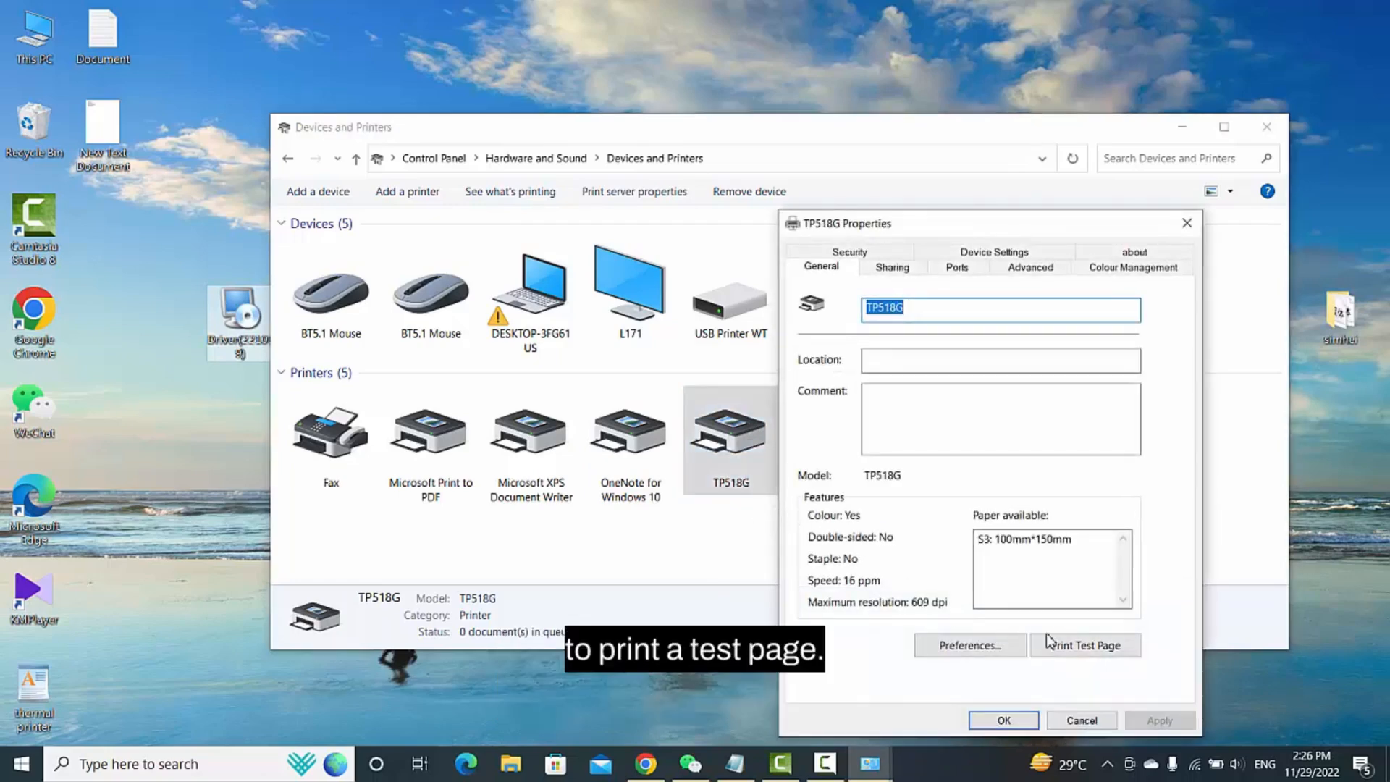
{"action": "left_click", "coordinate": [1083, 644]}
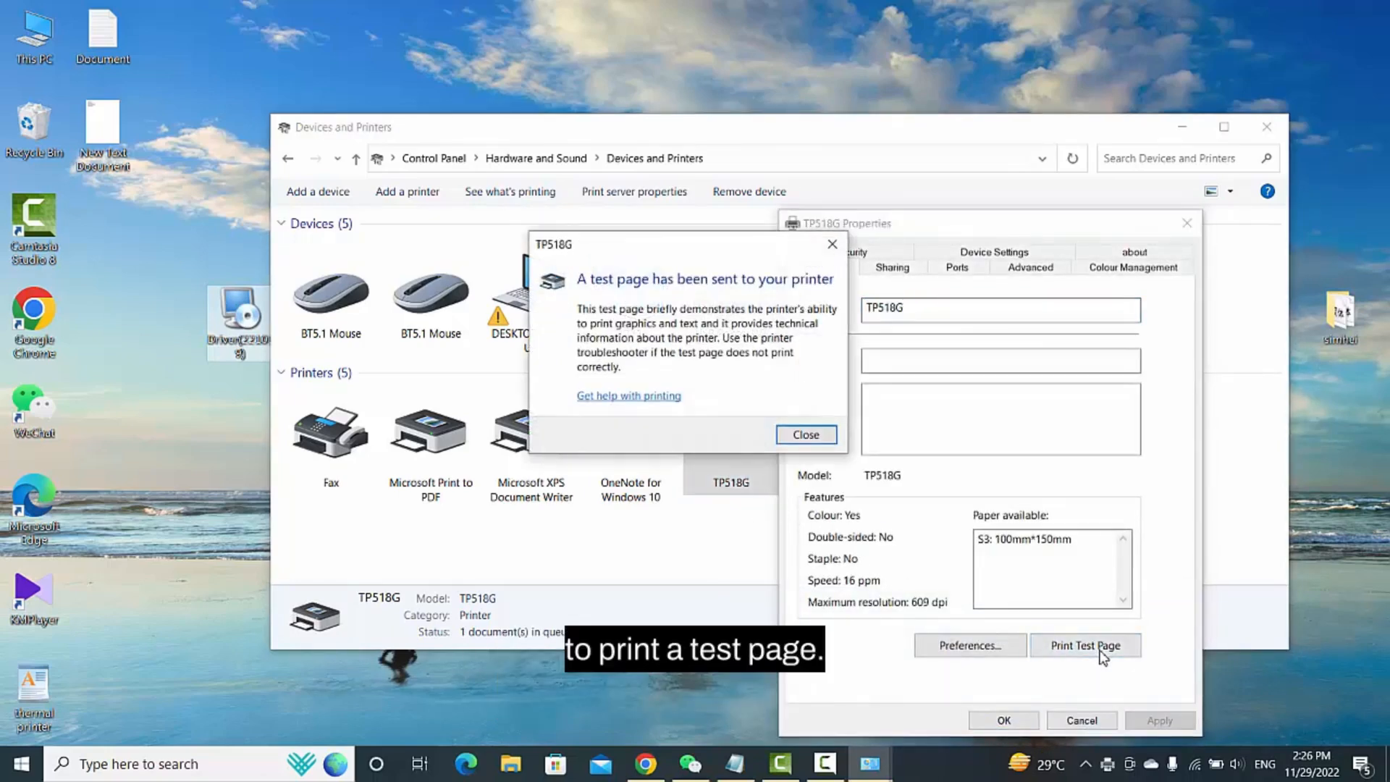
{"action": "left_click", "coordinate": [803, 434]}
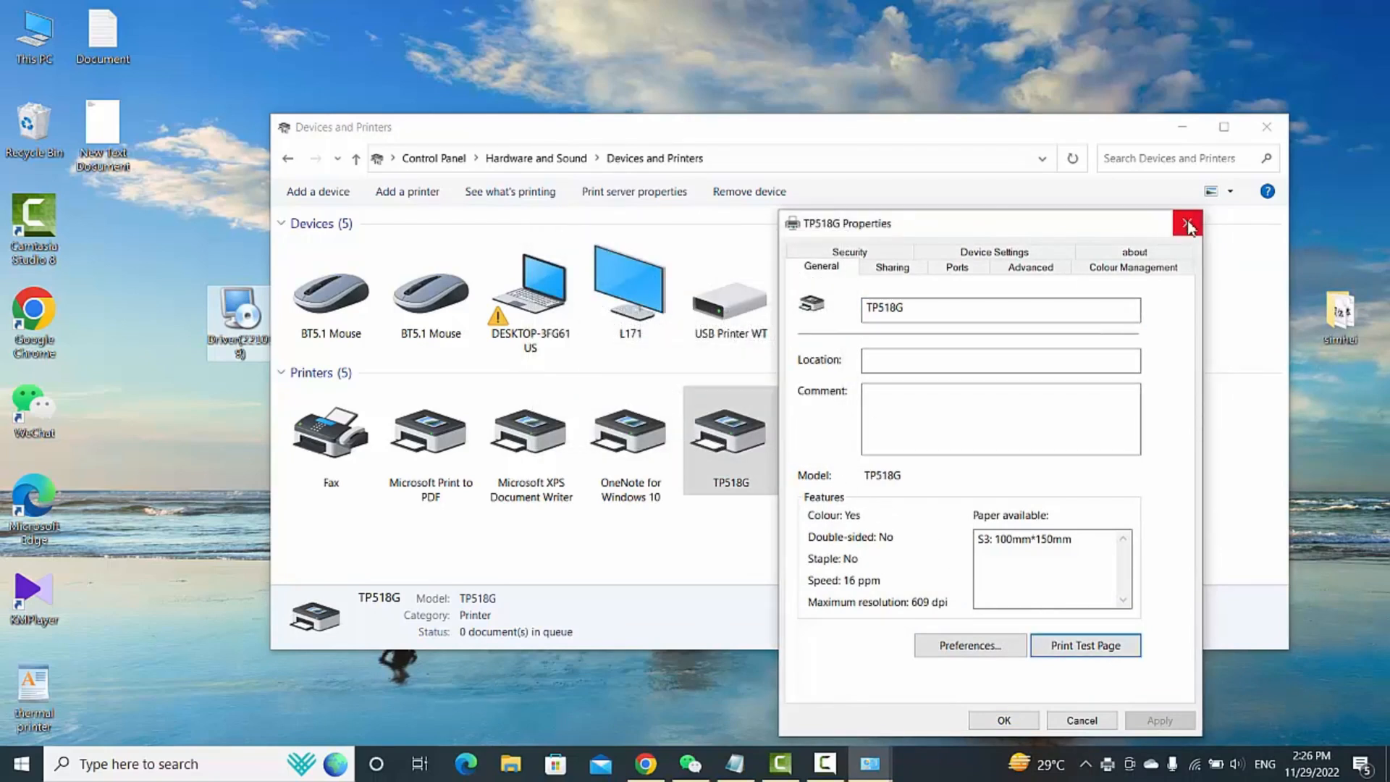
{"action": "left_click", "coordinate": [1187, 223]}
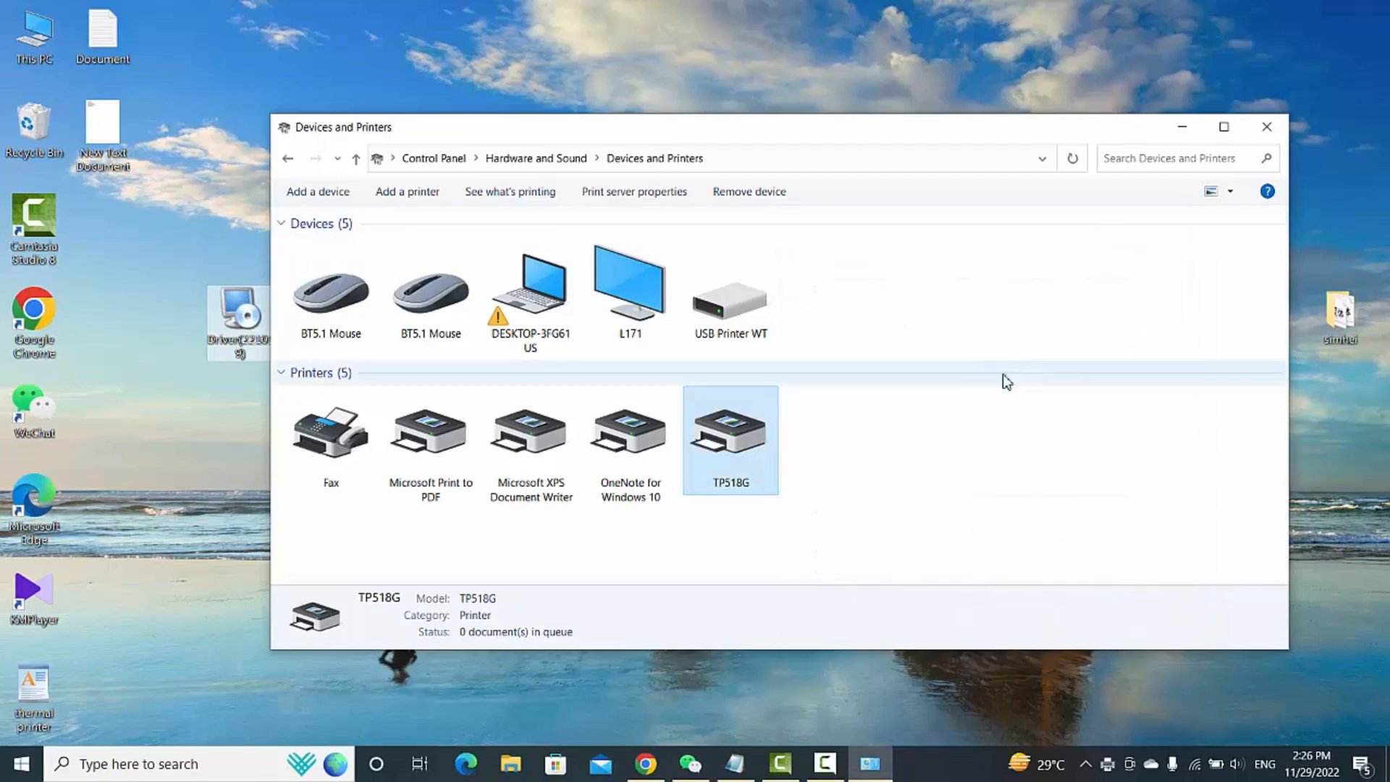
{"action": "mouse_move", "coordinate": [730, 332]}
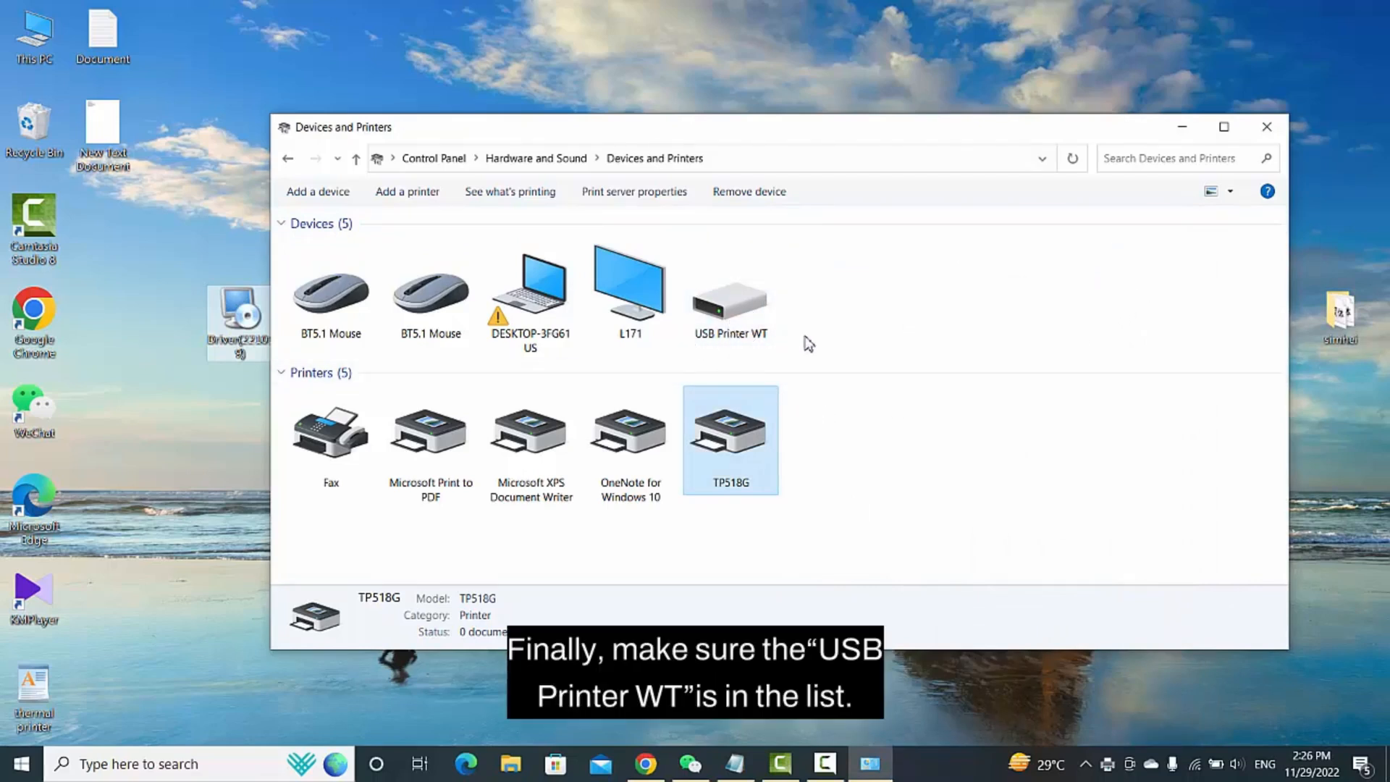
Select USB Printer WT in the devices list to confirm it is present.
{"action": "left_click", "coordinate": [729, 291]}
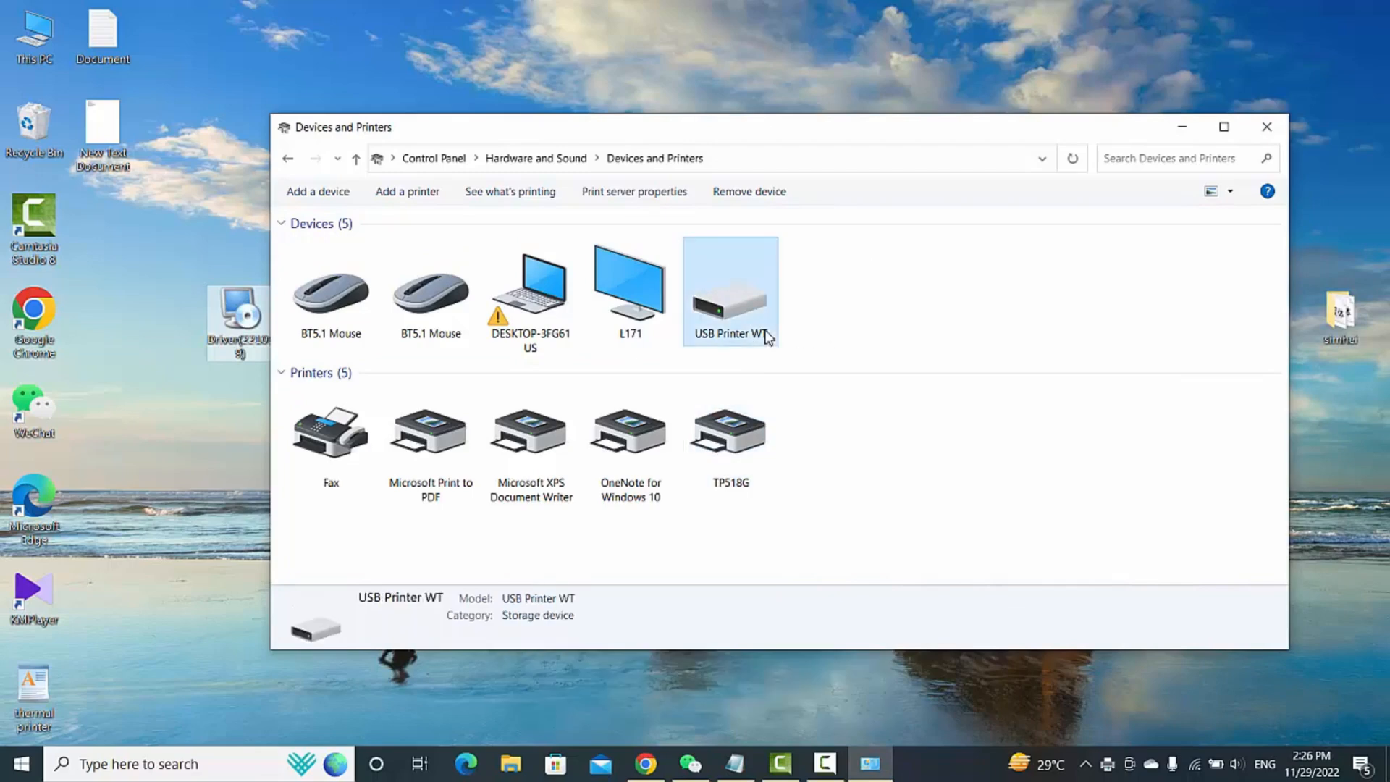